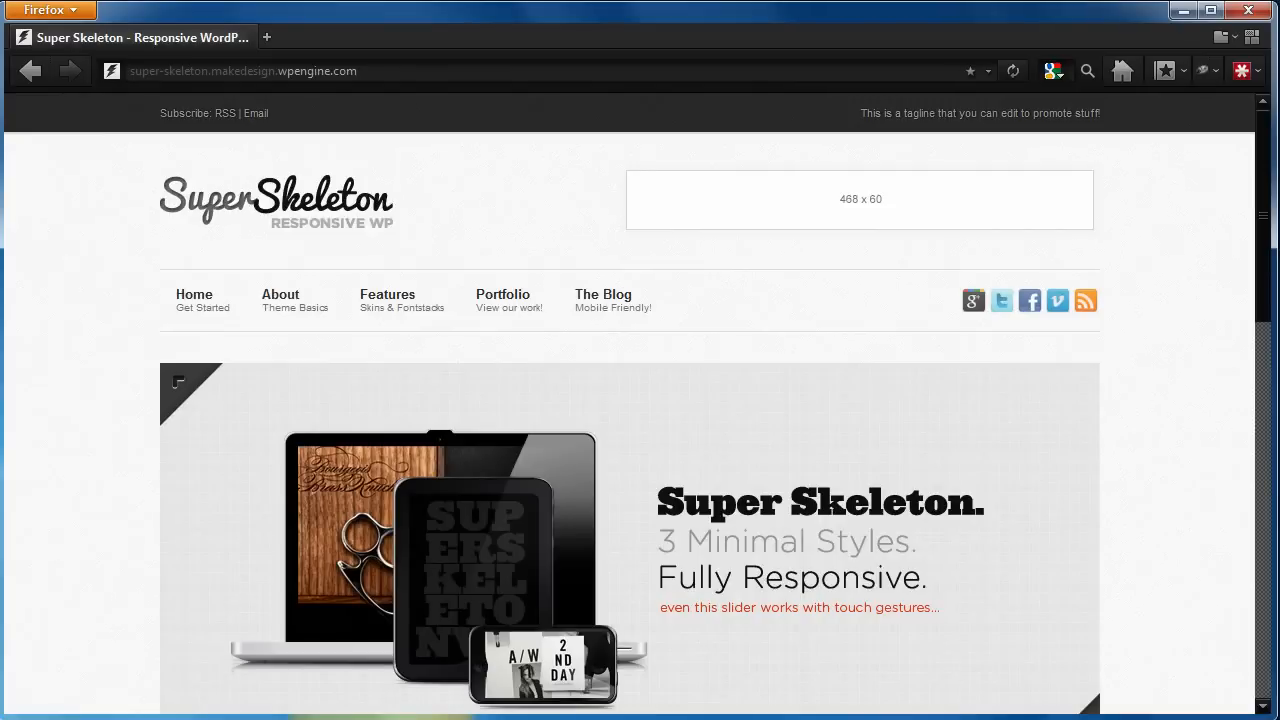
# Step: Reach Appearance > Menus from the site tab, landing on the Test Menu editor
pyautogui.click(624, 36)
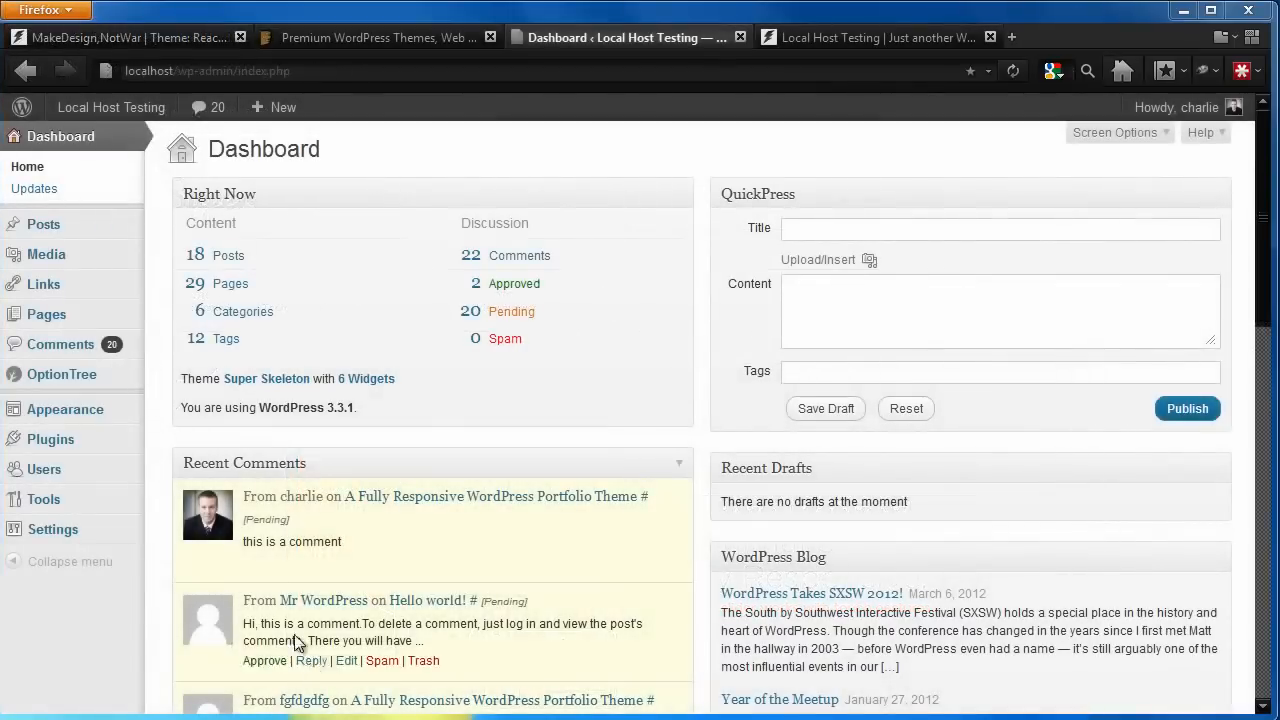
pyautogui.moveTo(64, 408)
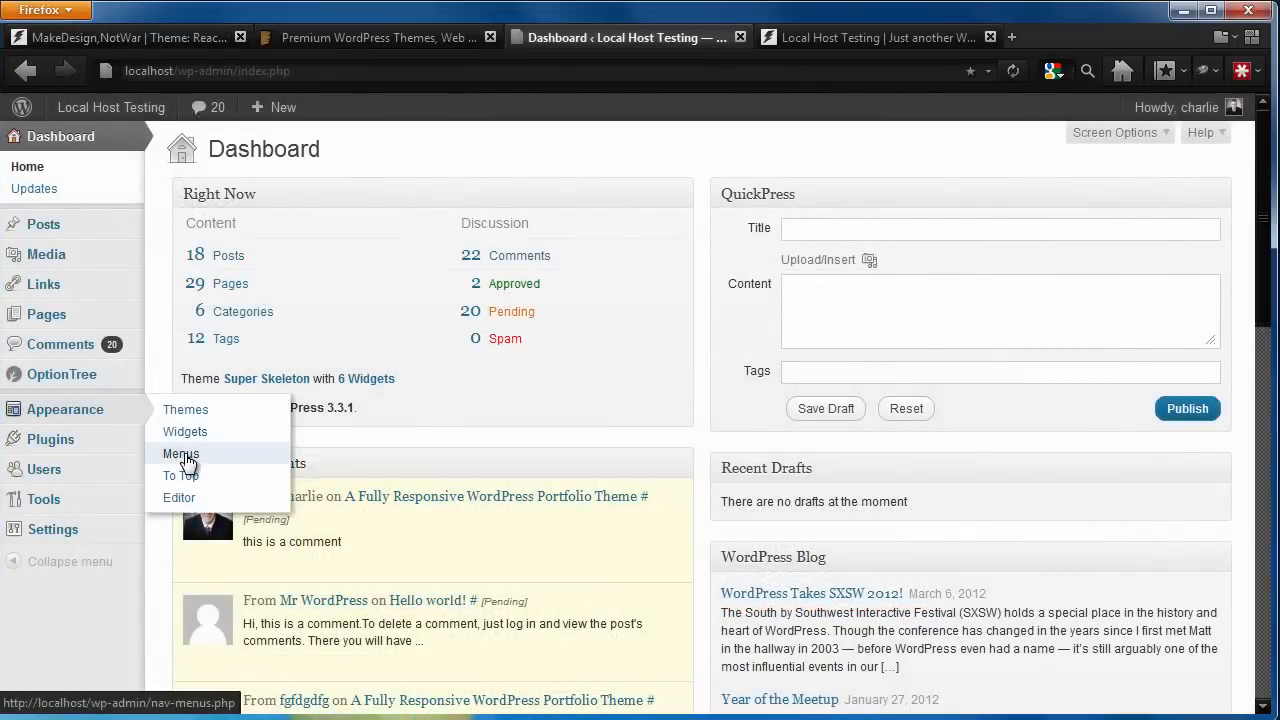
pyautogui.click(180, 454)
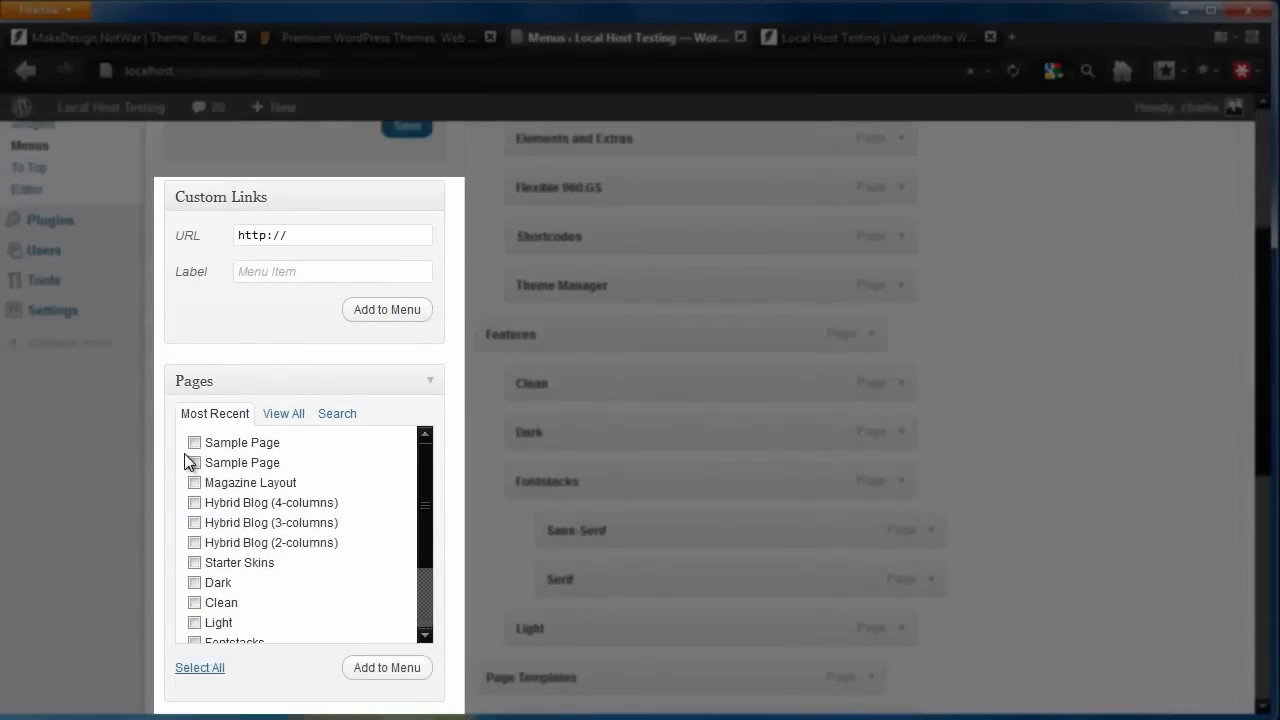
pyautogui.scroll(-3)
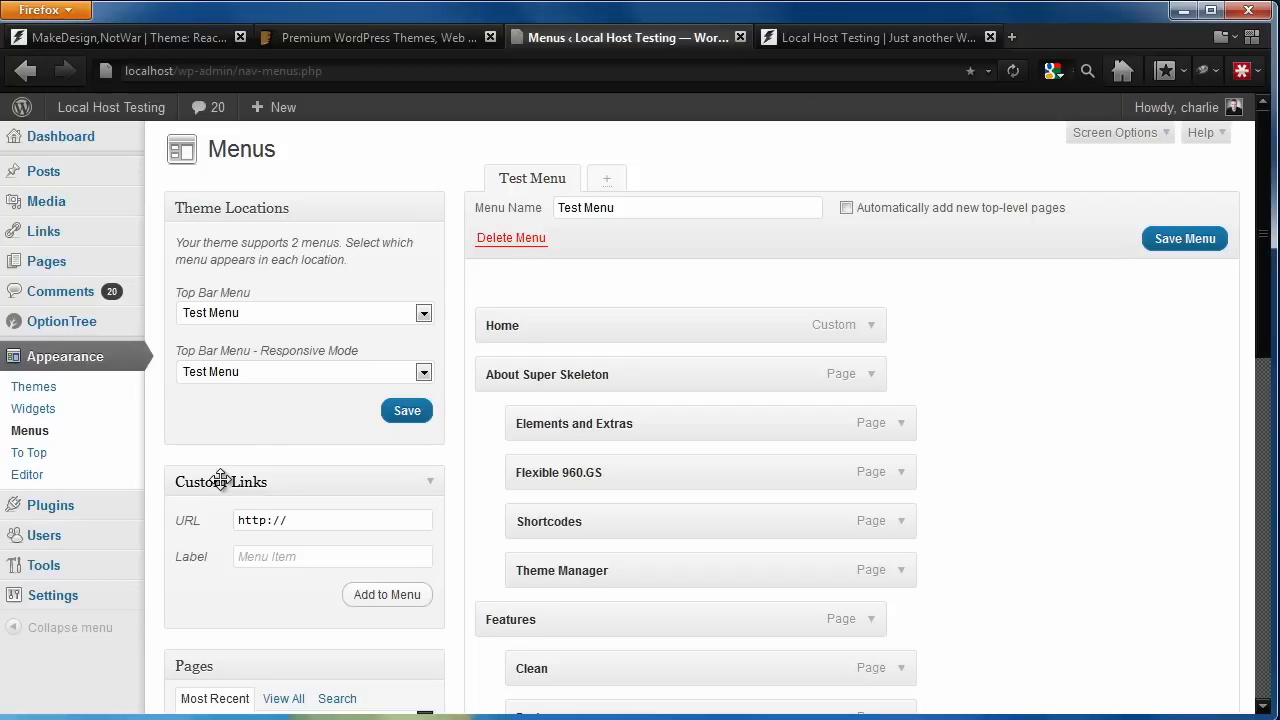
# Step: Create an empty menu named Primary Menu via the + tab and Create Menu
pyautogui.click(606, 178)
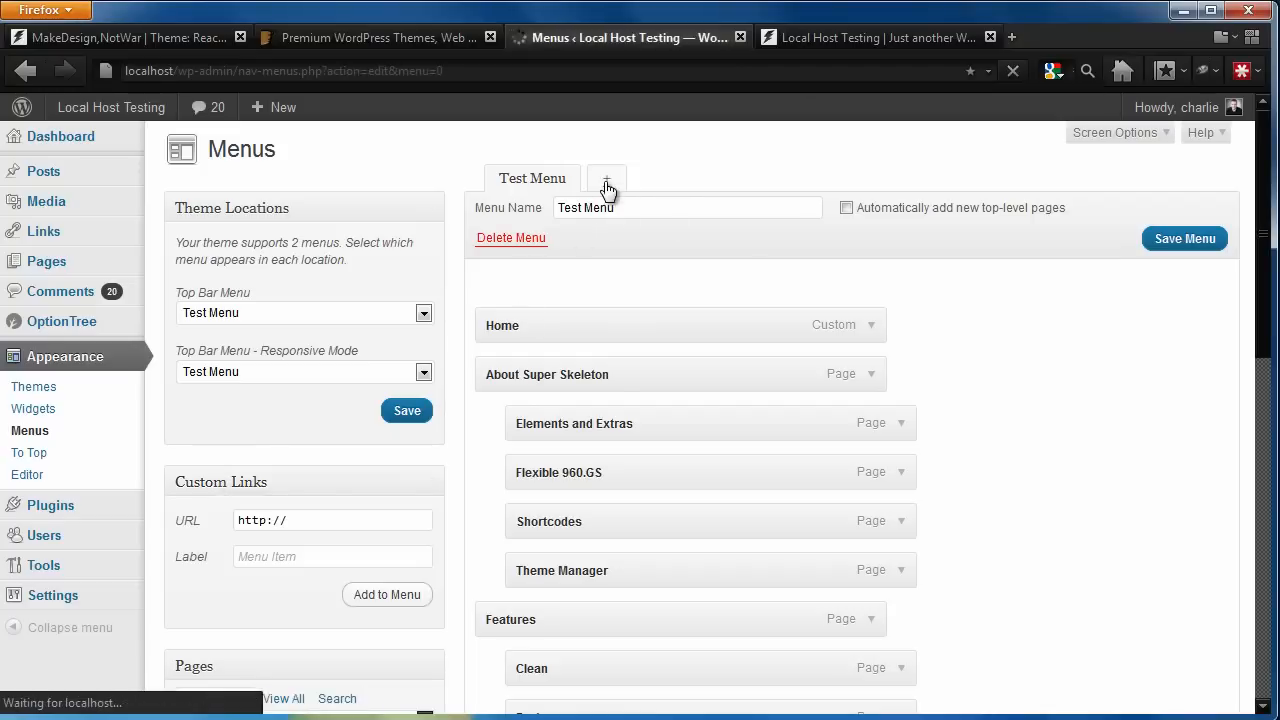
pyautogui.click(606, 178)
pyautogui.write('Primary Menu')
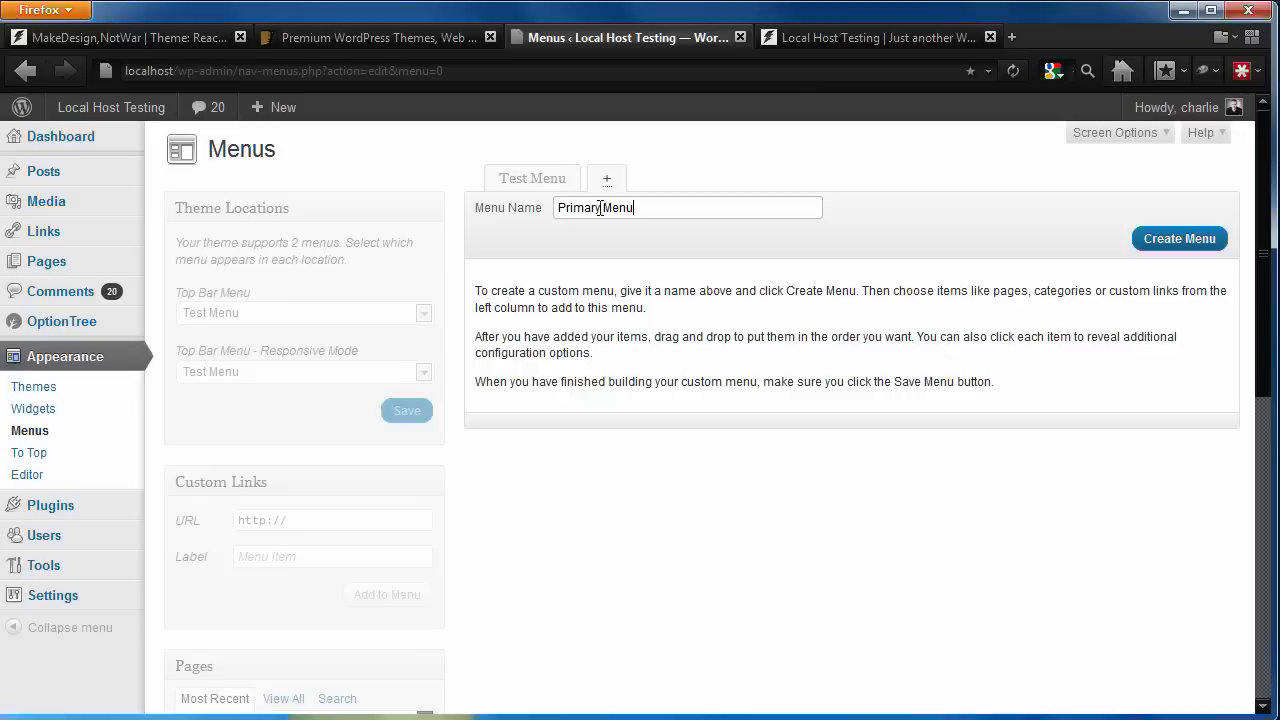
pyautogui.moveTo(1172, 252)
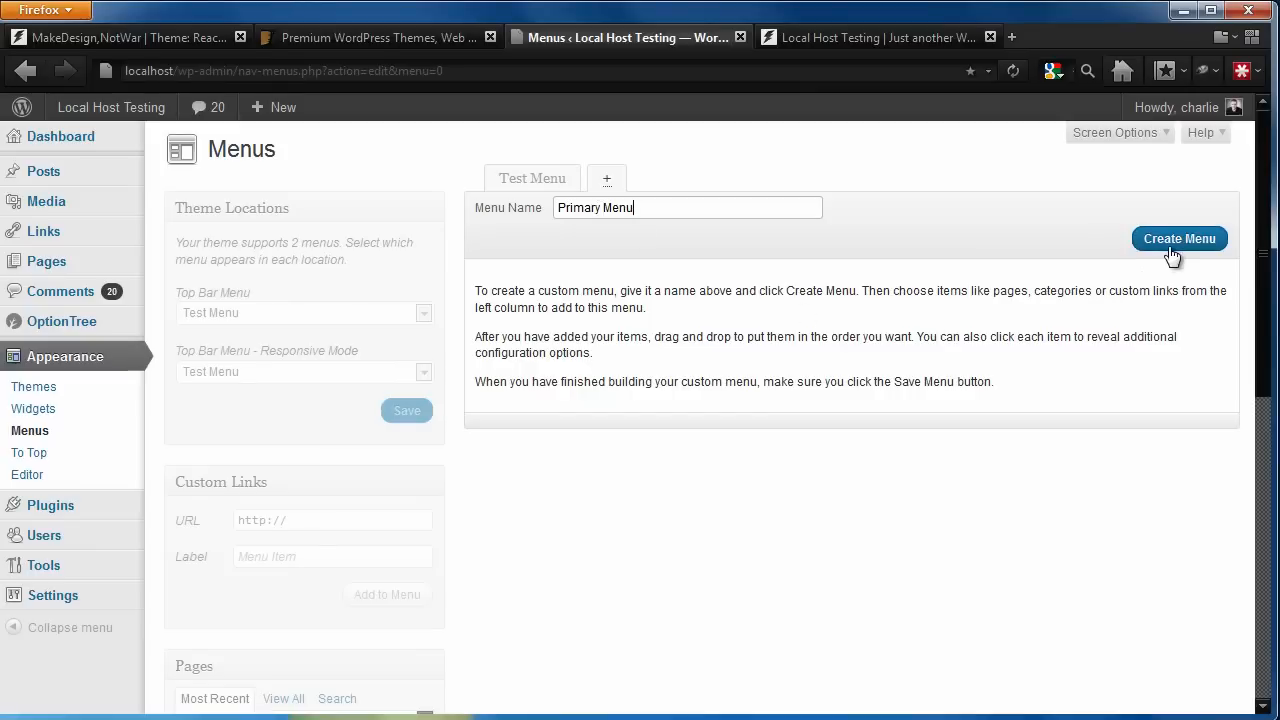
pyautogui.click(1178, 238)
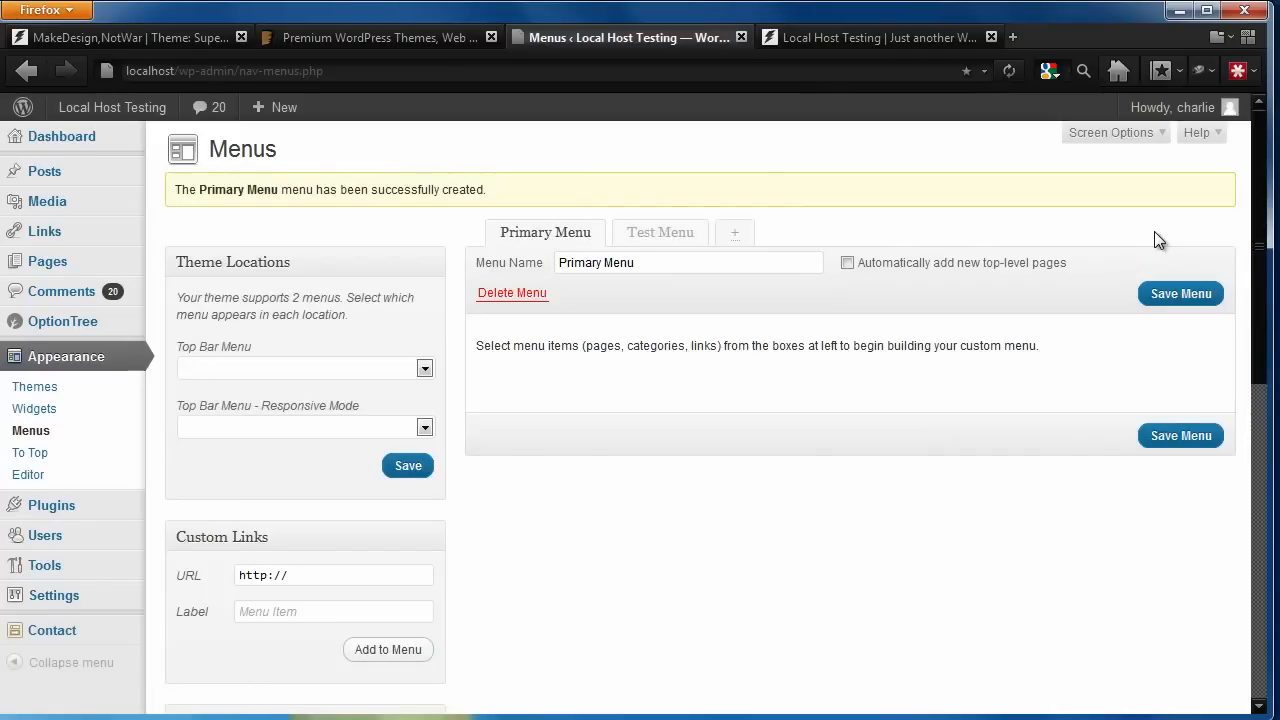
pyautogui.scroll(-3)
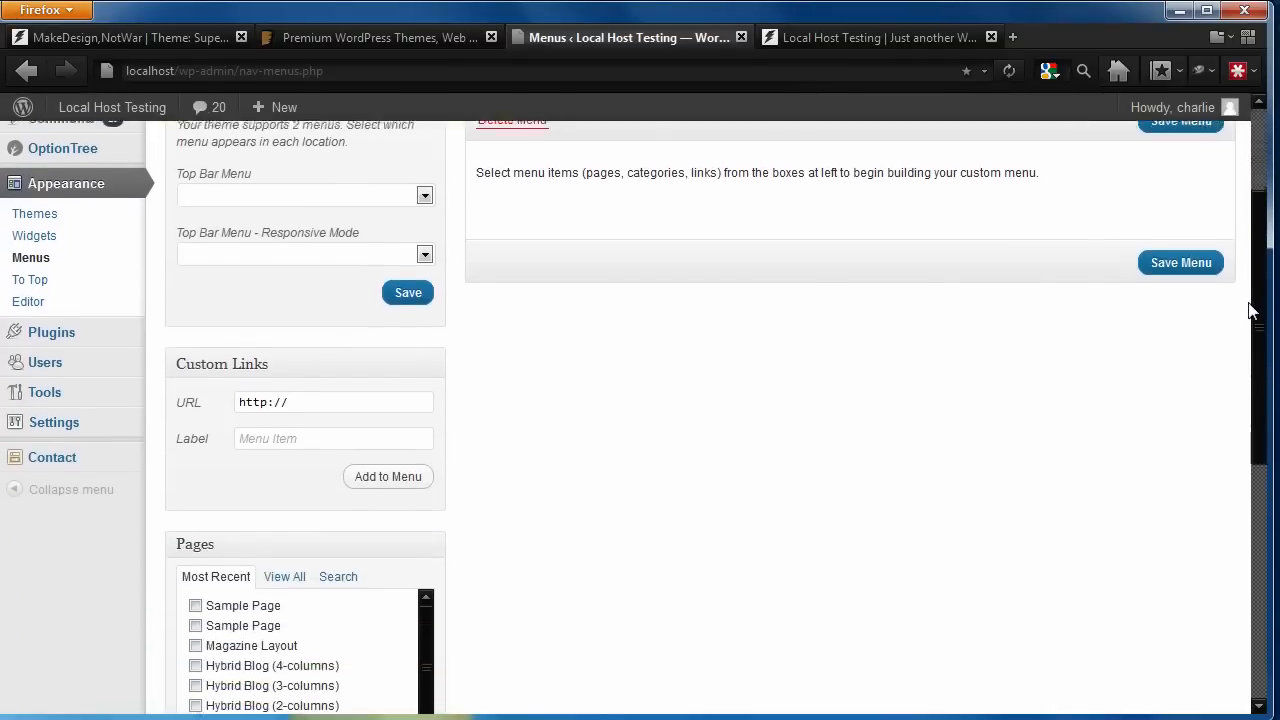
pyautogui.scroll(-3)
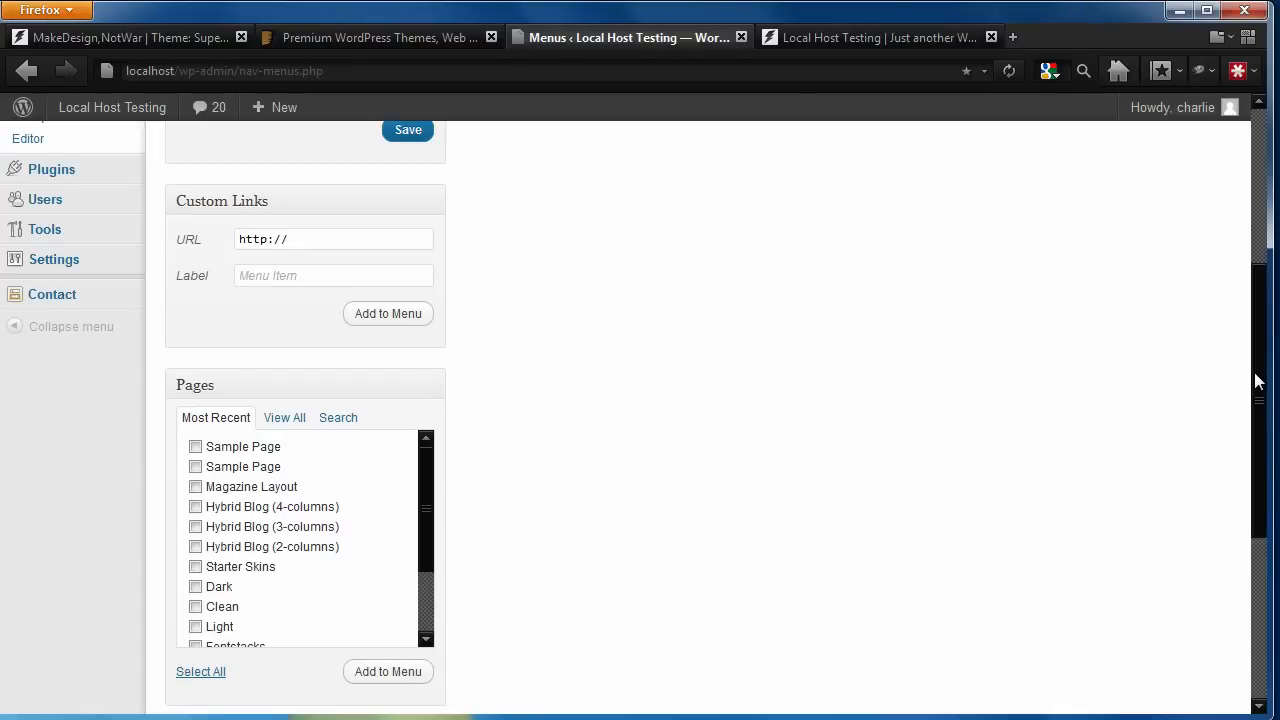
pyautogui.scroll(-3)
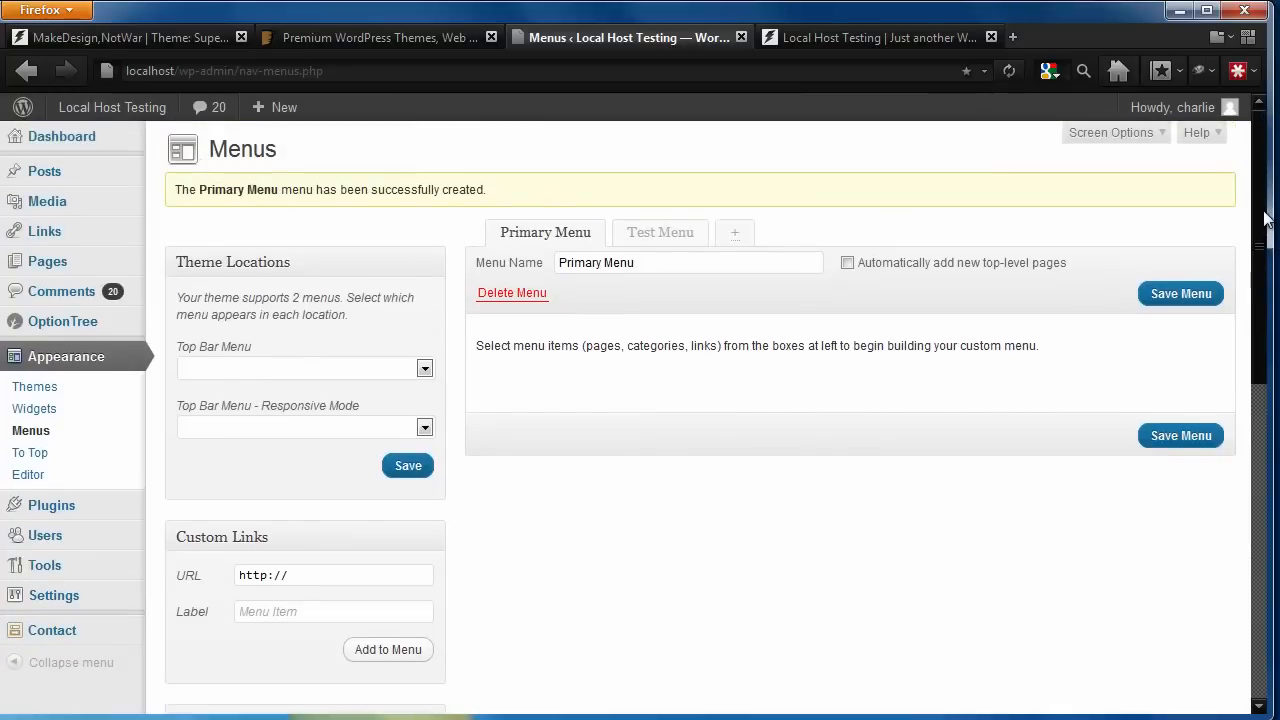
pyautogui.moveTo(1164, 240)
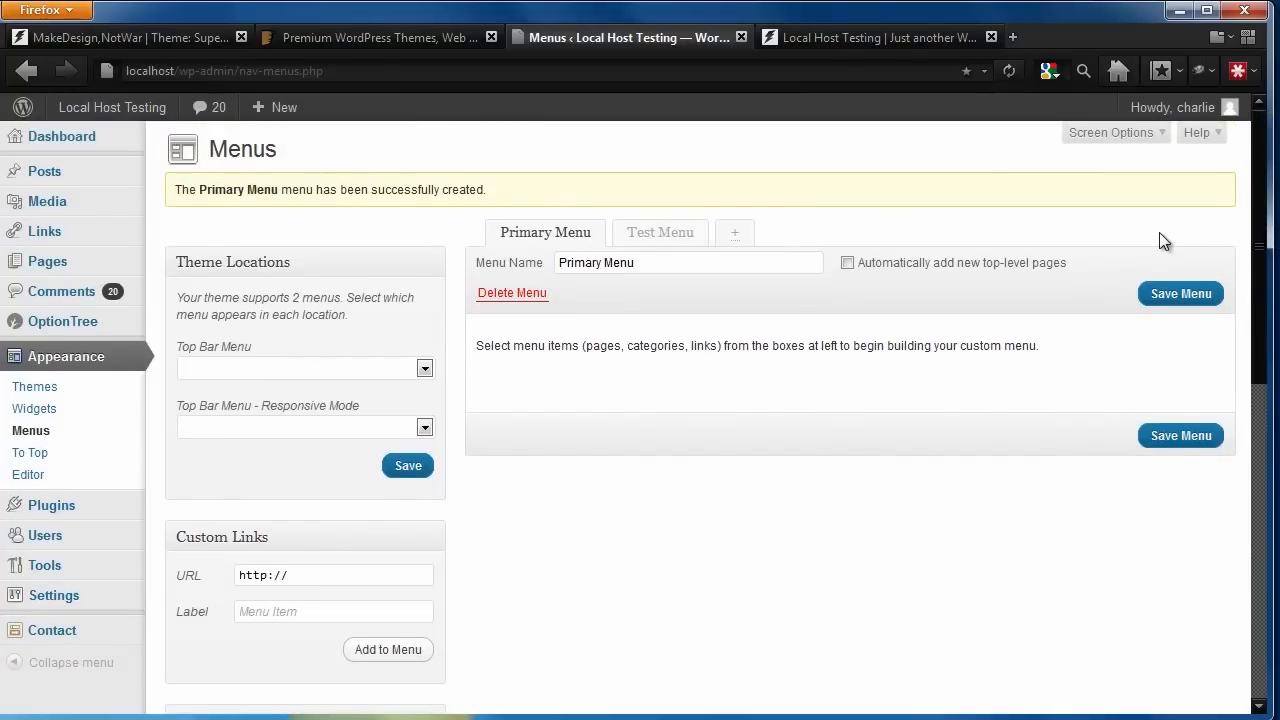
# Step: Add a custom link to localhost labelled Home into Primary Menu
pyautogui.click(332, 576)
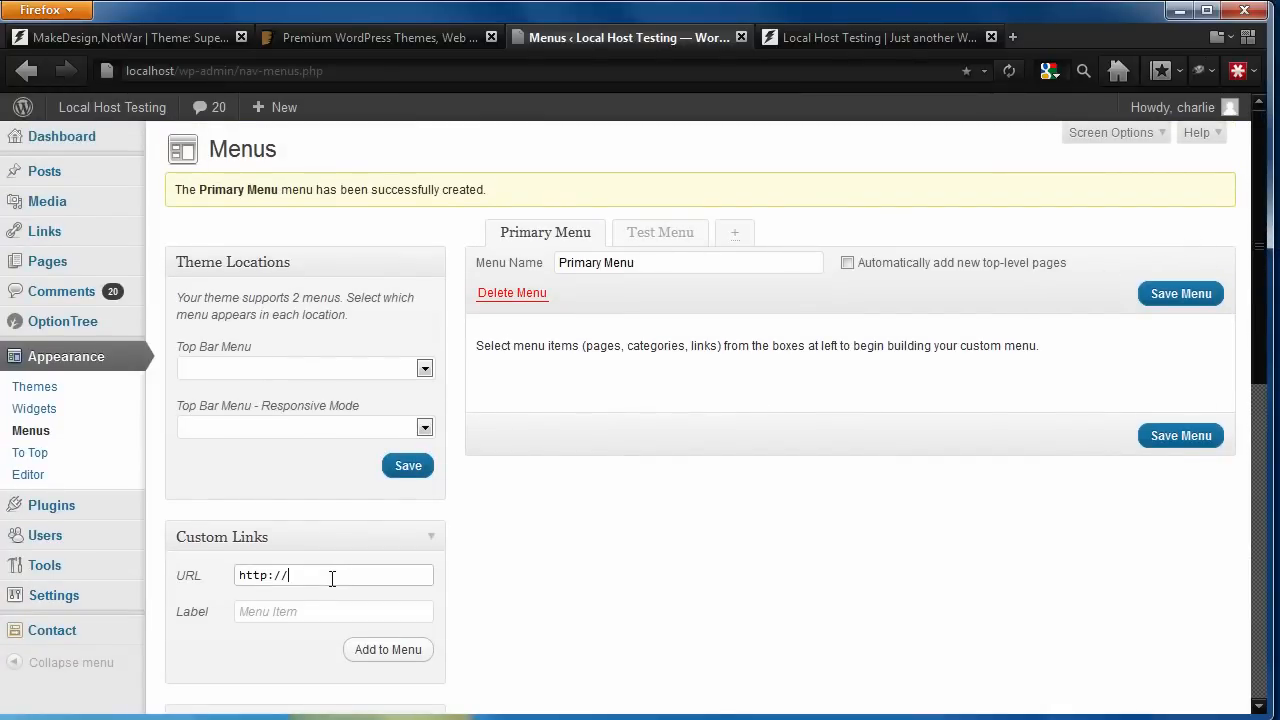
pyautogui.write('local')
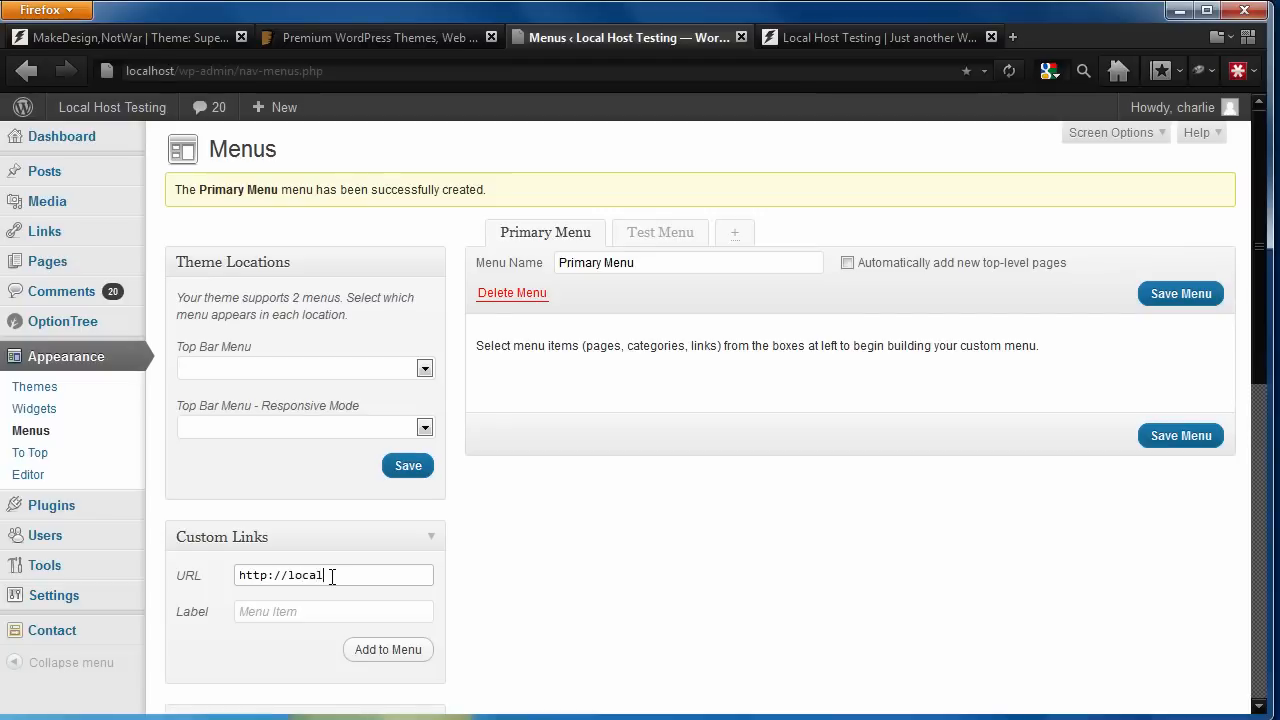
pyautogui.write('host')
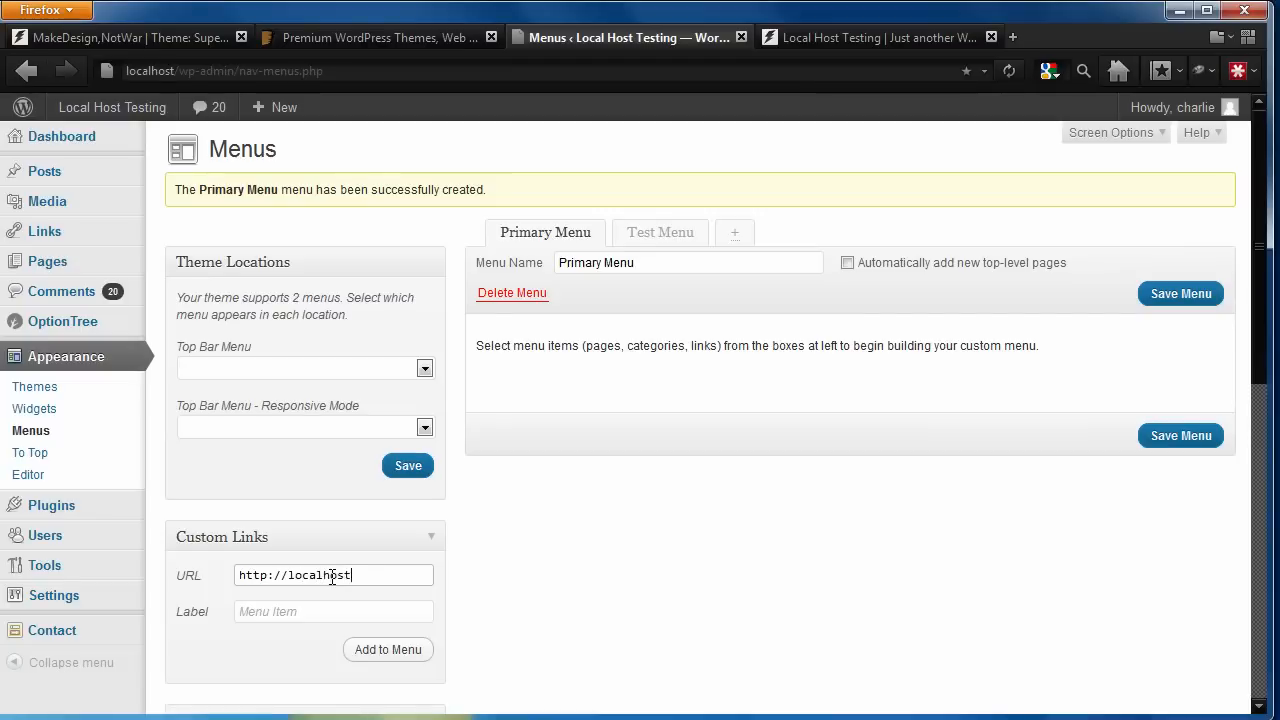
pyautogui.write('Home')
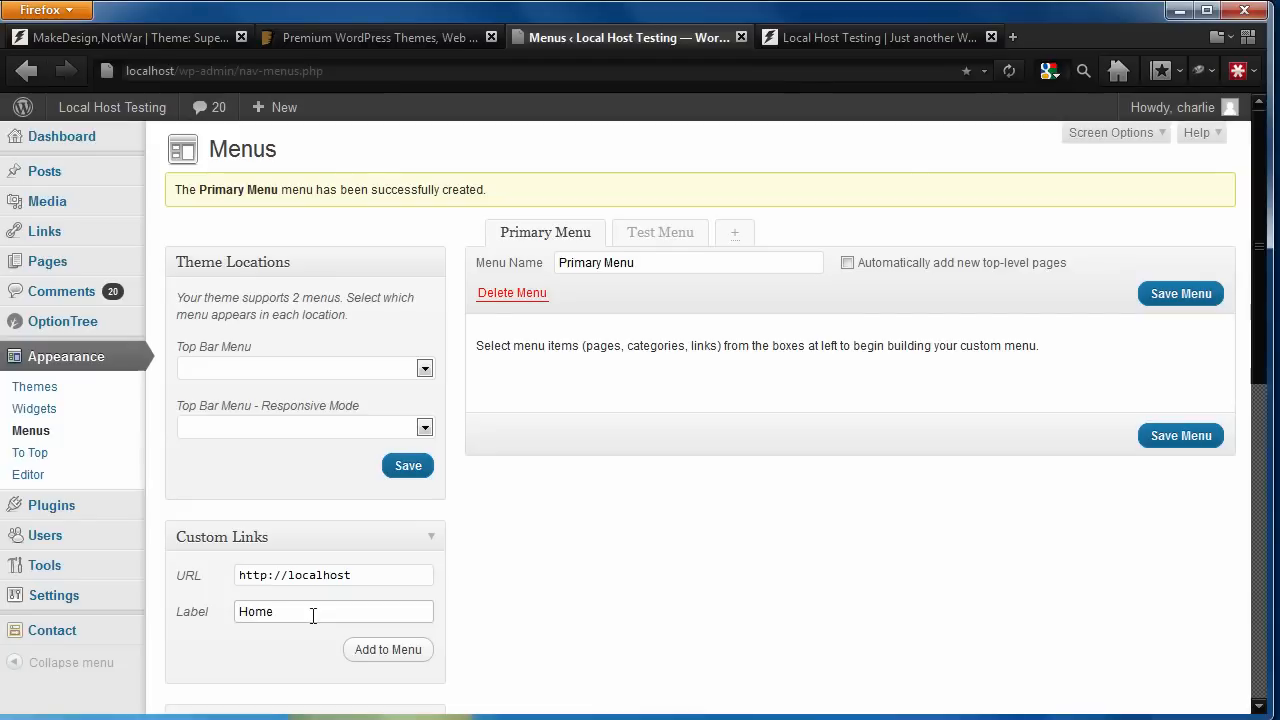
pyautogui.click(384, 648)
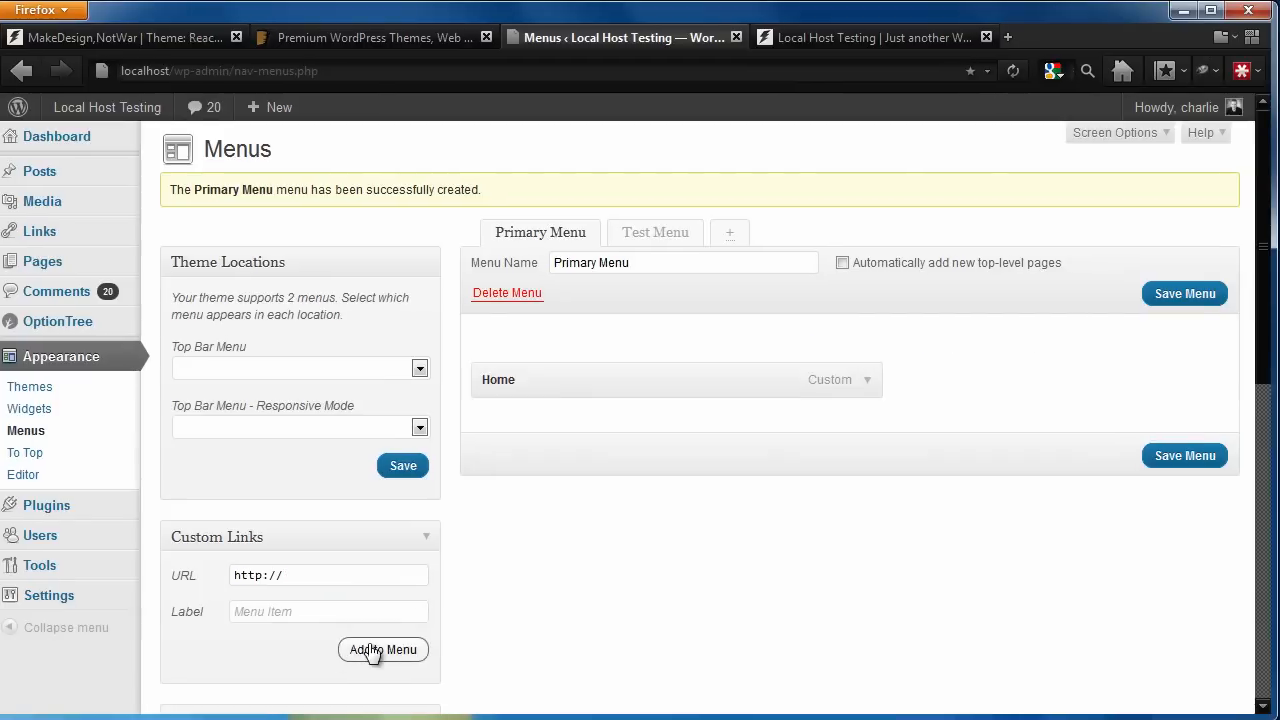
pyautogui.scroll(-3)
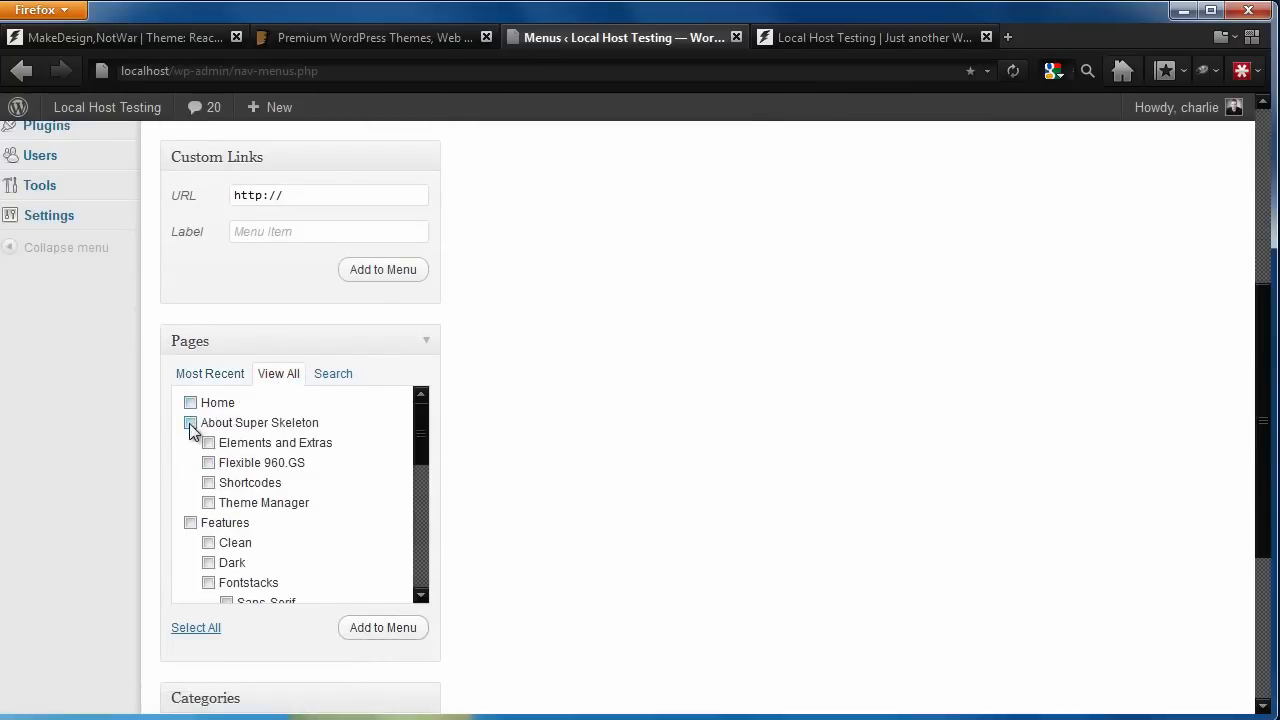
# Step: Add About Super Skeleton and the Portfolio and Illustration categories to Primary Menu
pyautogui.click(190, 422)
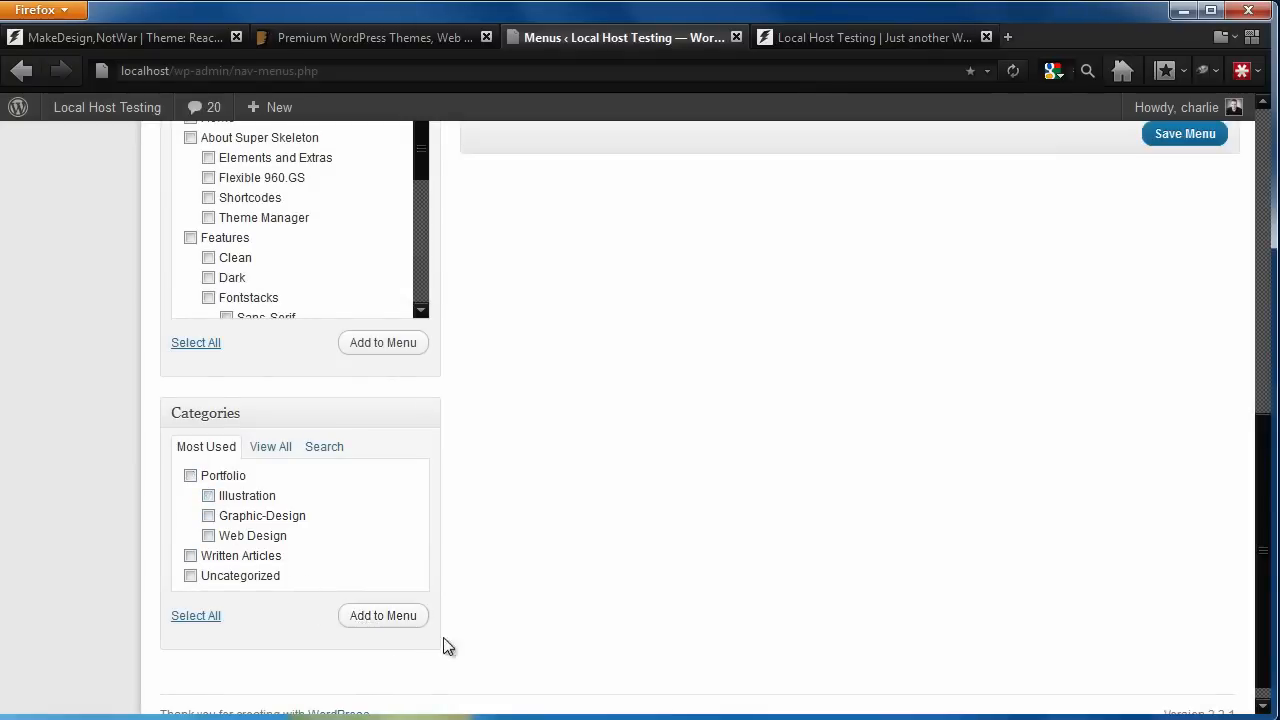
pyautogui.click(1184, 132)
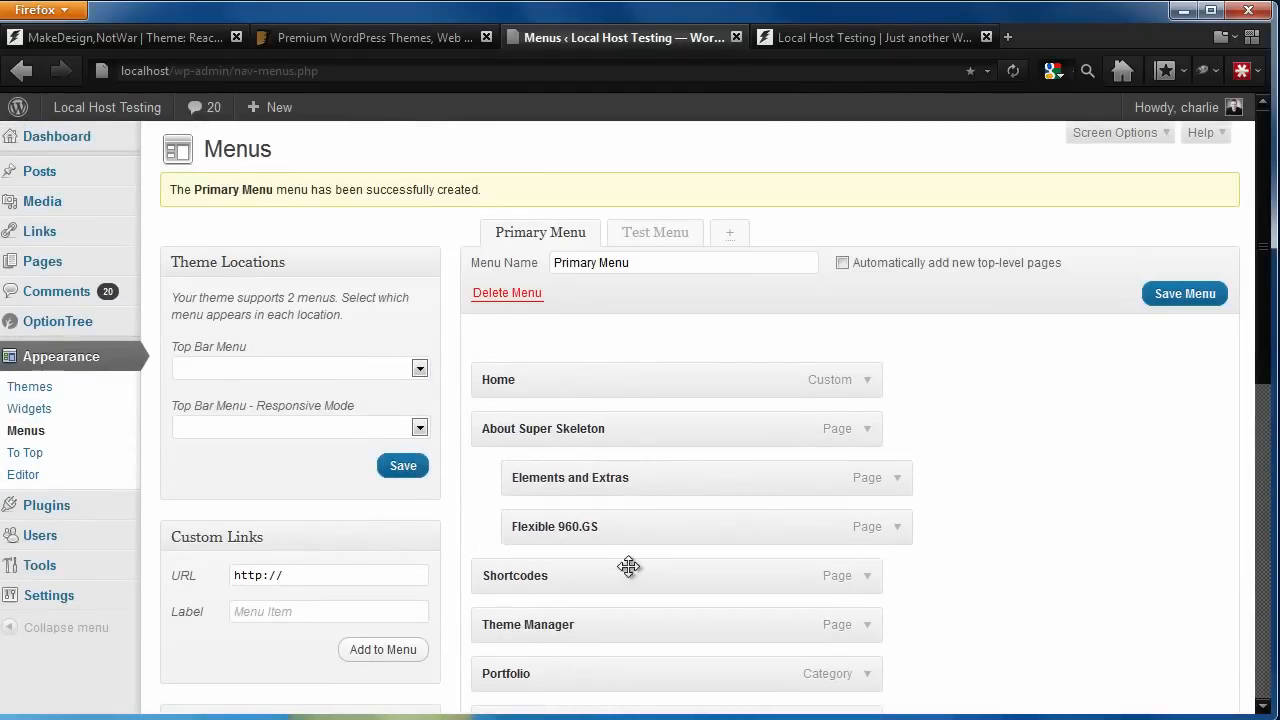
pyautogui.scroll(-3)
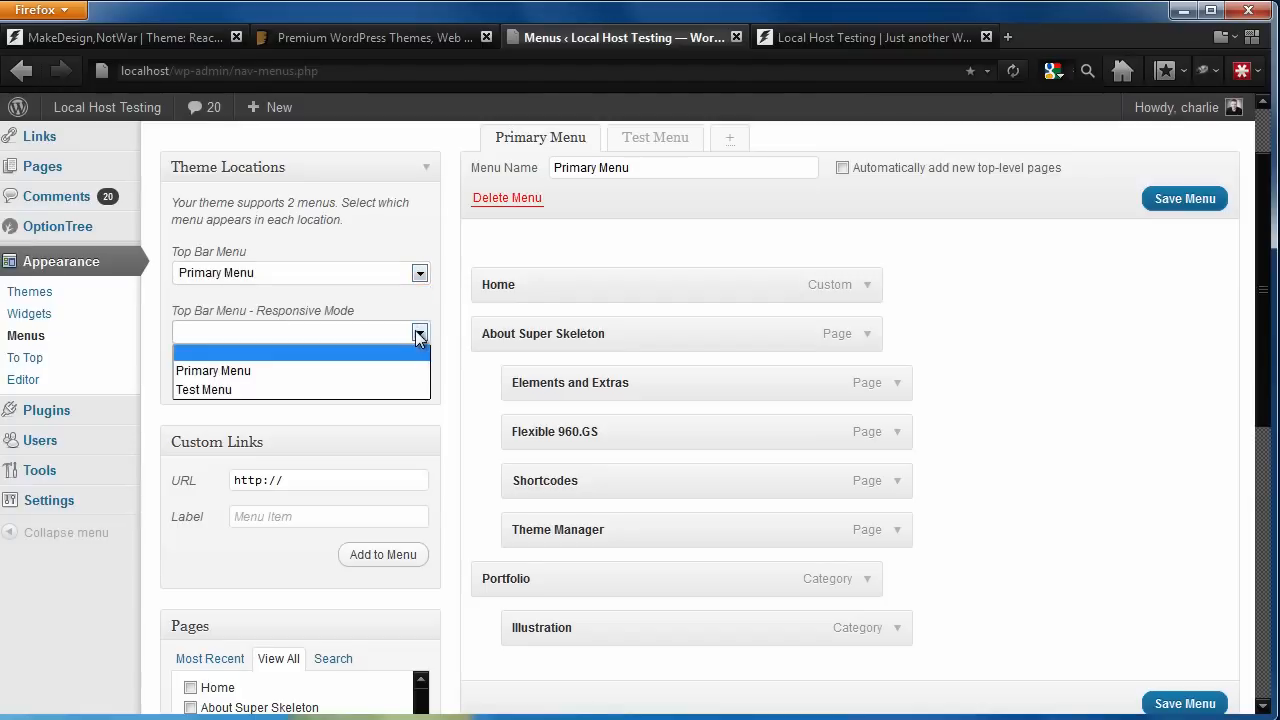
pyautogui.moveTo(414, 352)
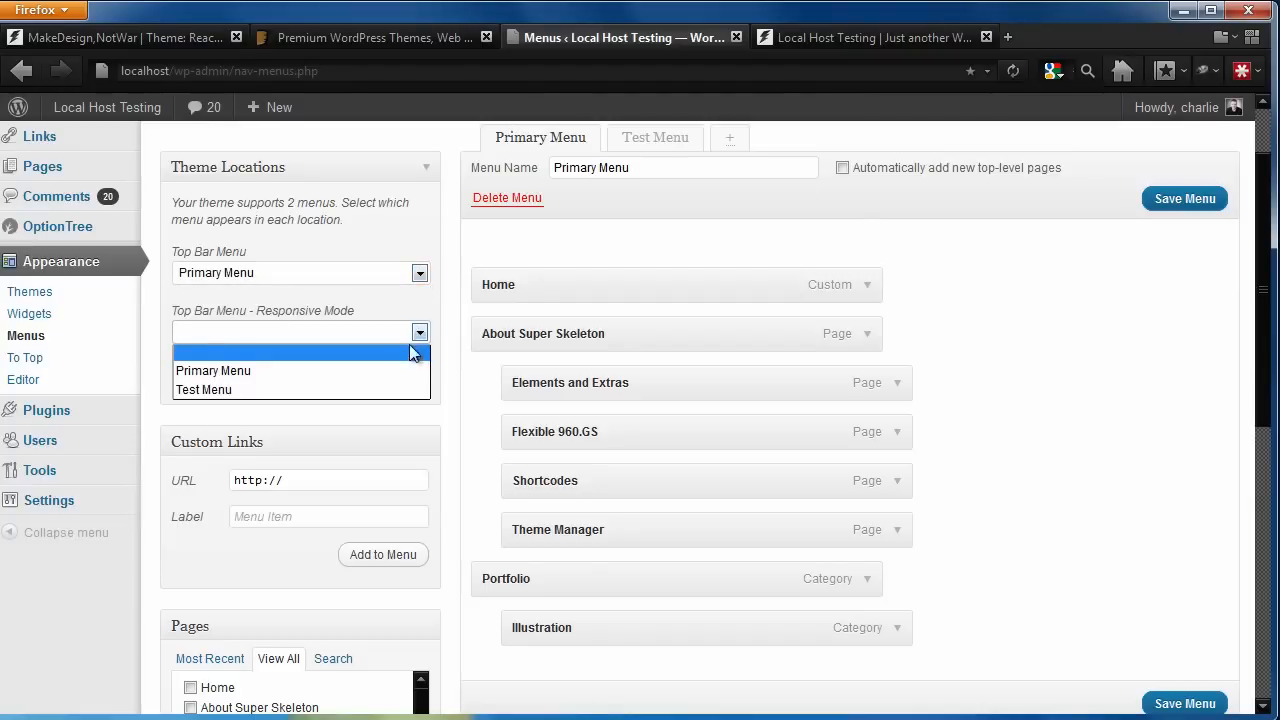
# Step: Assign Primary Menu to the responsive top-bar location as well and save the menu
pyautogui.click(212, 370)
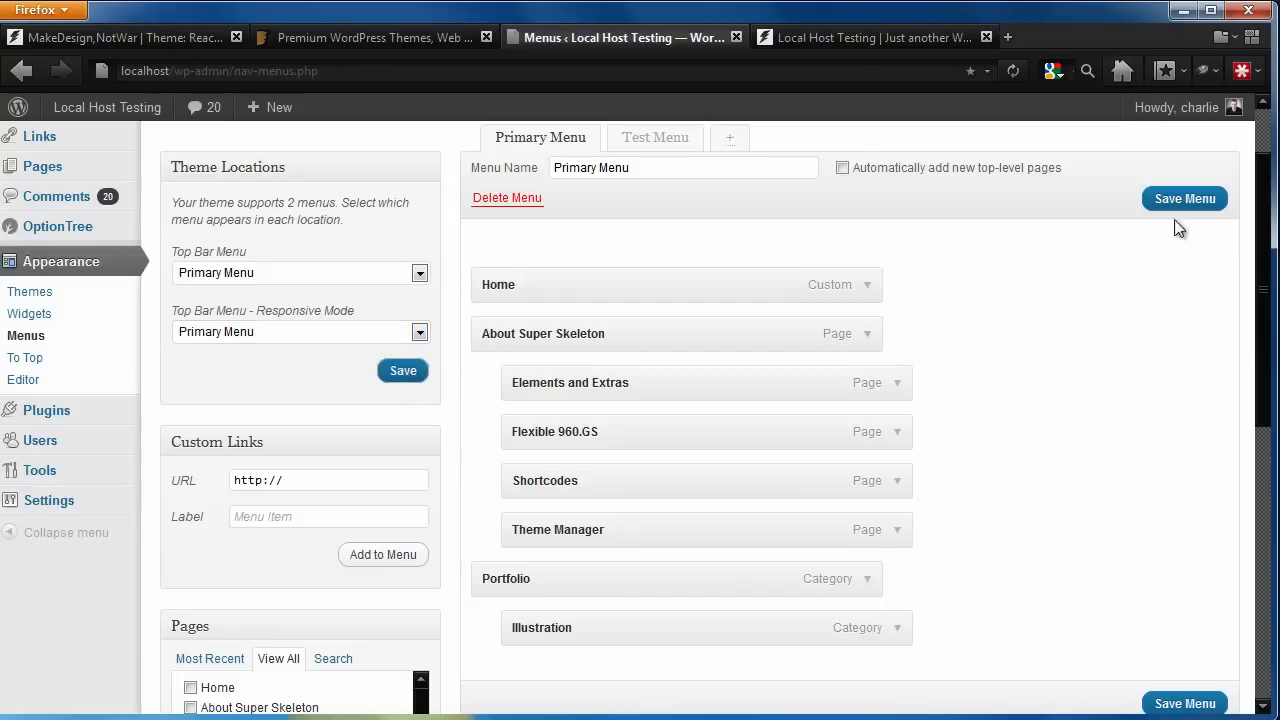
pyautogui.click(1184, 198)
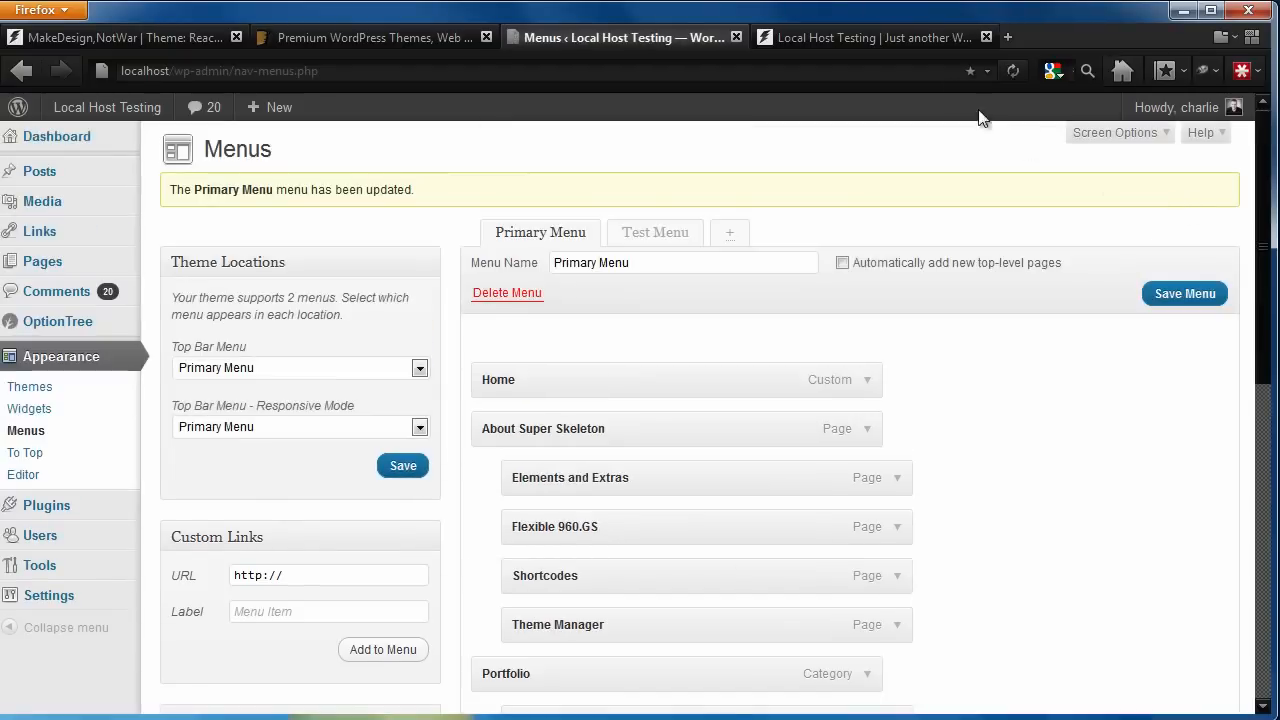
# Step: Check the front end shows Home, About Super Skeleton and Portfolio, including at narrow width
pyautogui.click(876, 36)
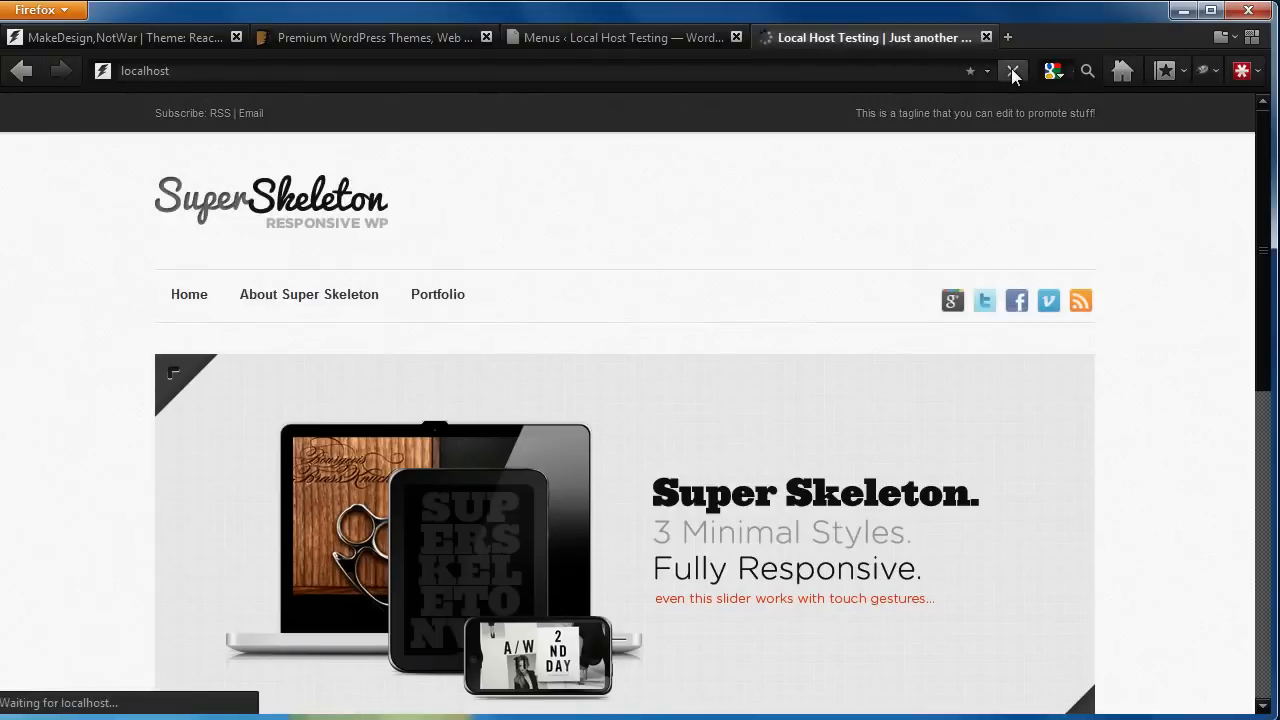
pyautogui.moveTo(436, 294)
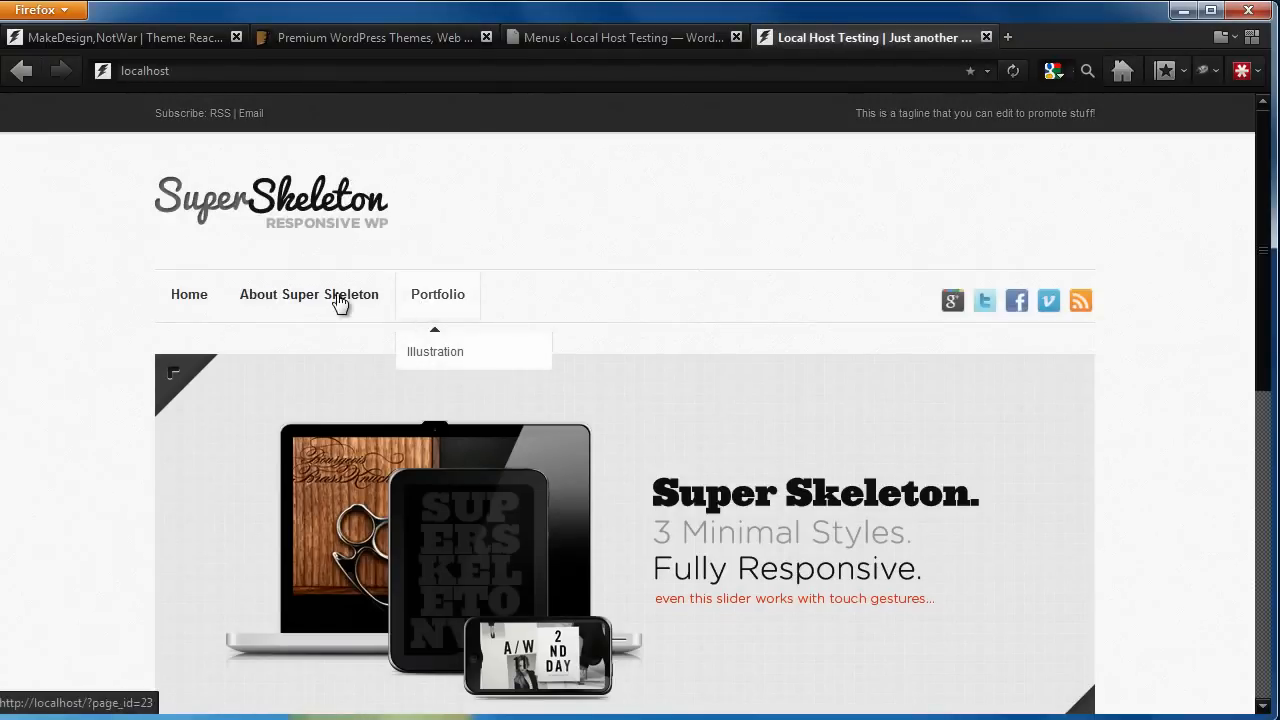
pyautogui.moveTo(308, 294)
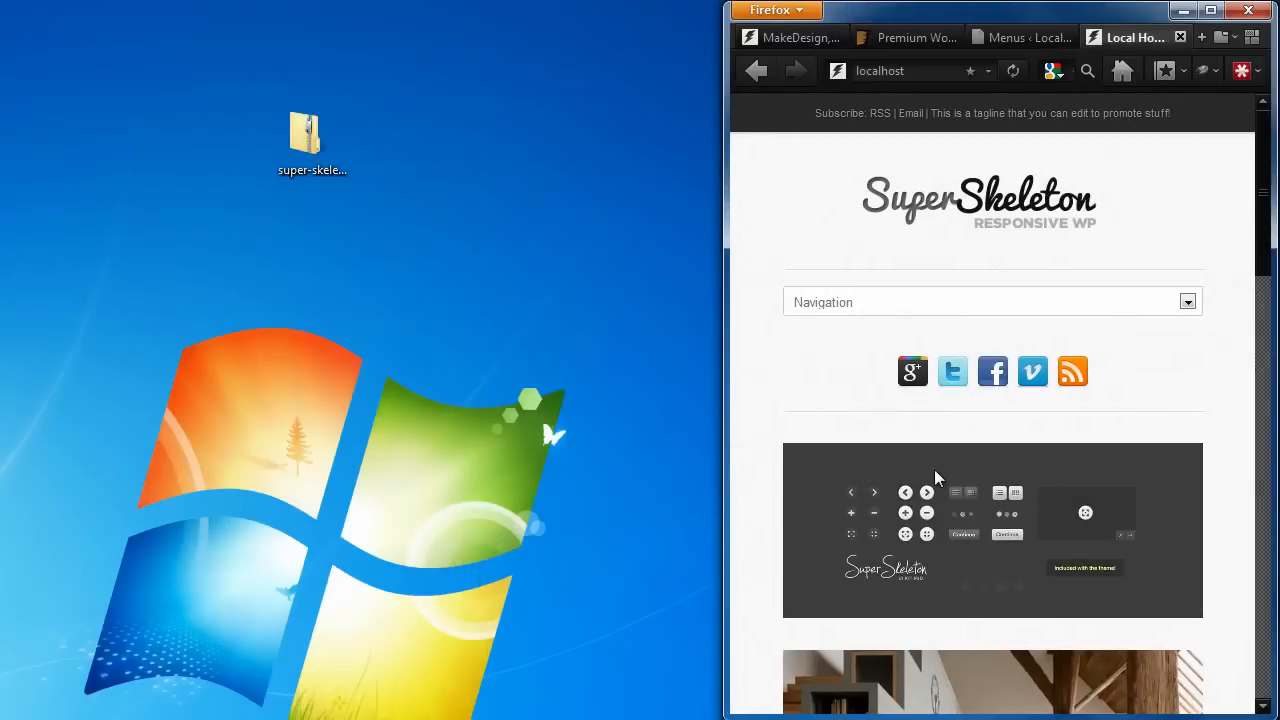
pyautogui.click(1188, 300)
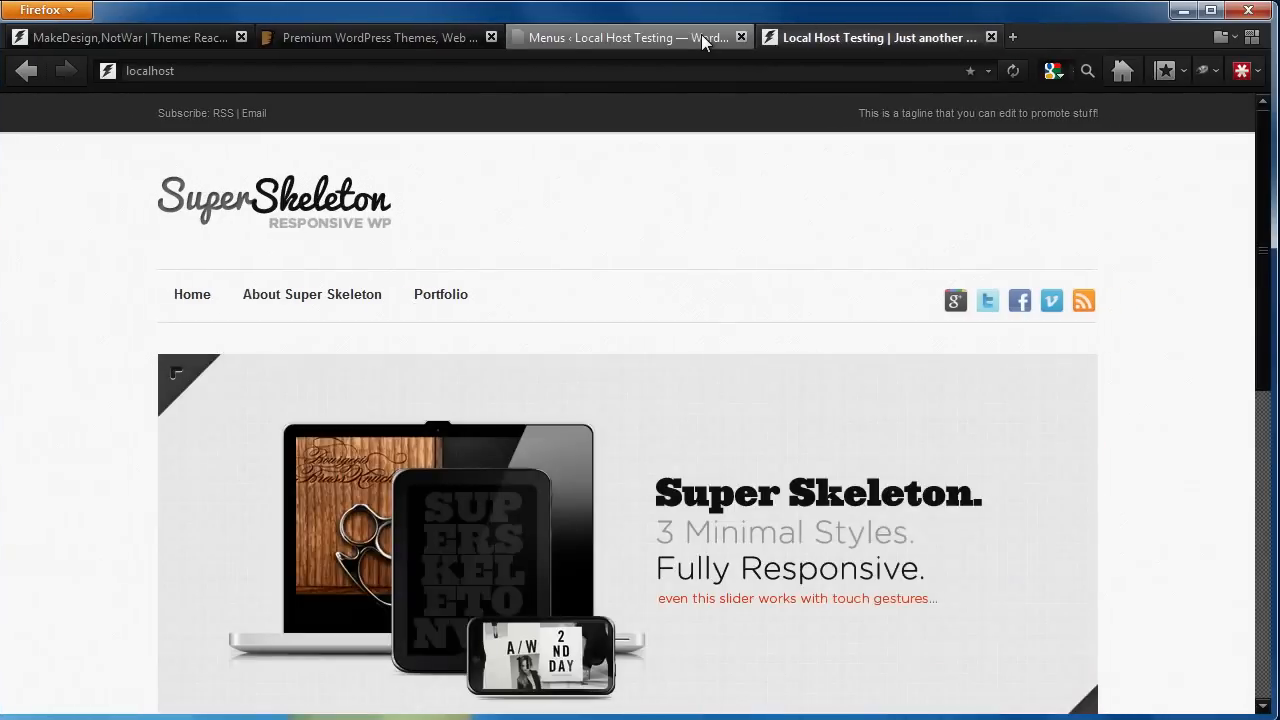
# Step: Create the Responsive Mode menu and tick Home among the pages to include
pyautogui.click(628, 36)
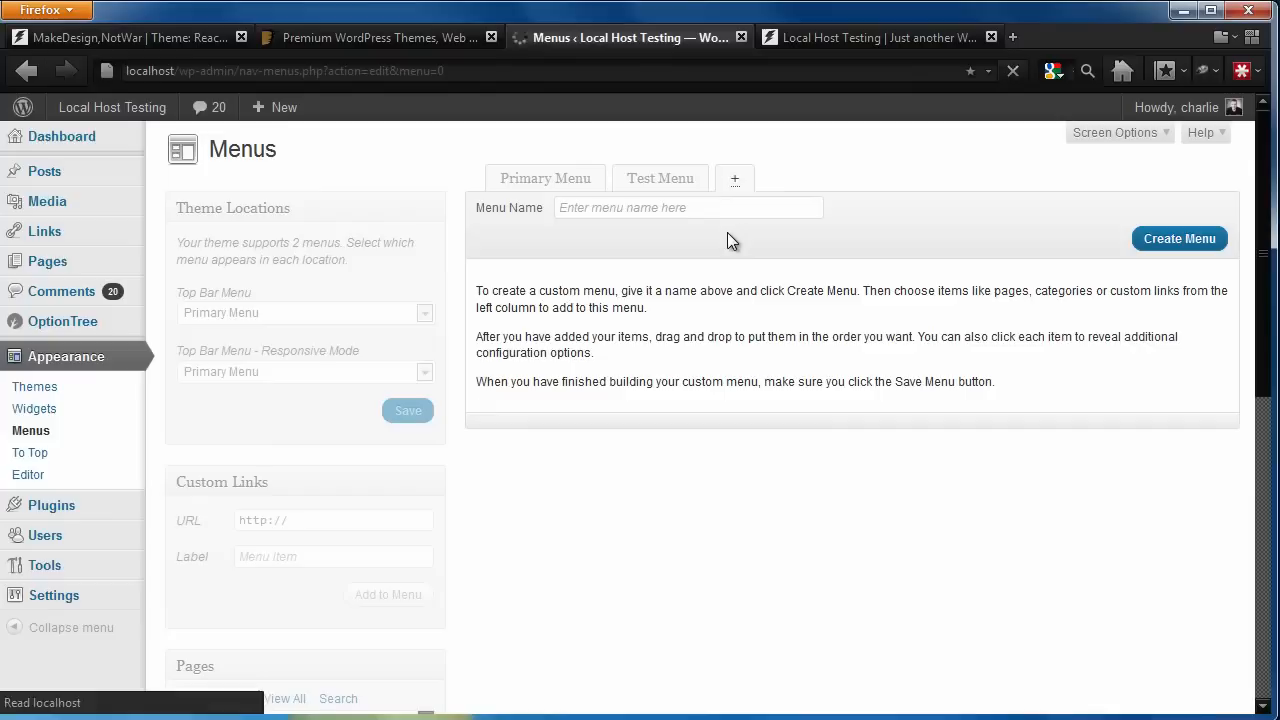
pyautogui.write('Respon')
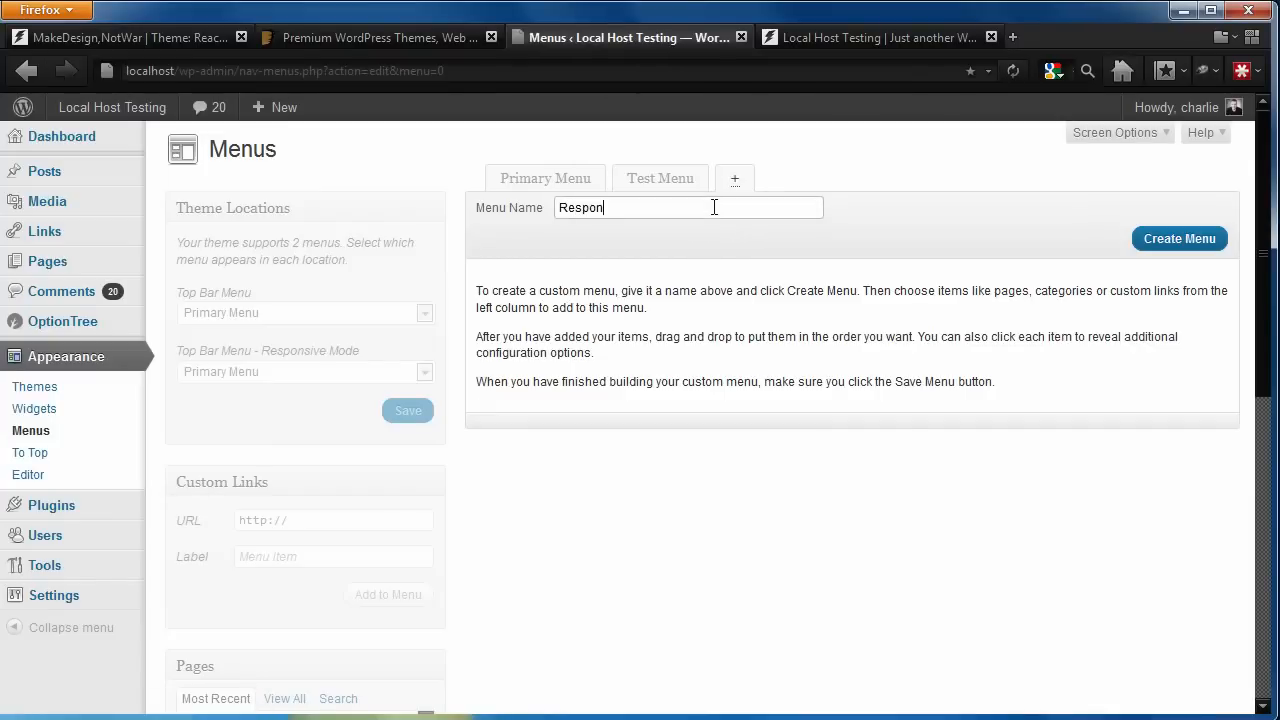
pyautogui.click(1180, 238)
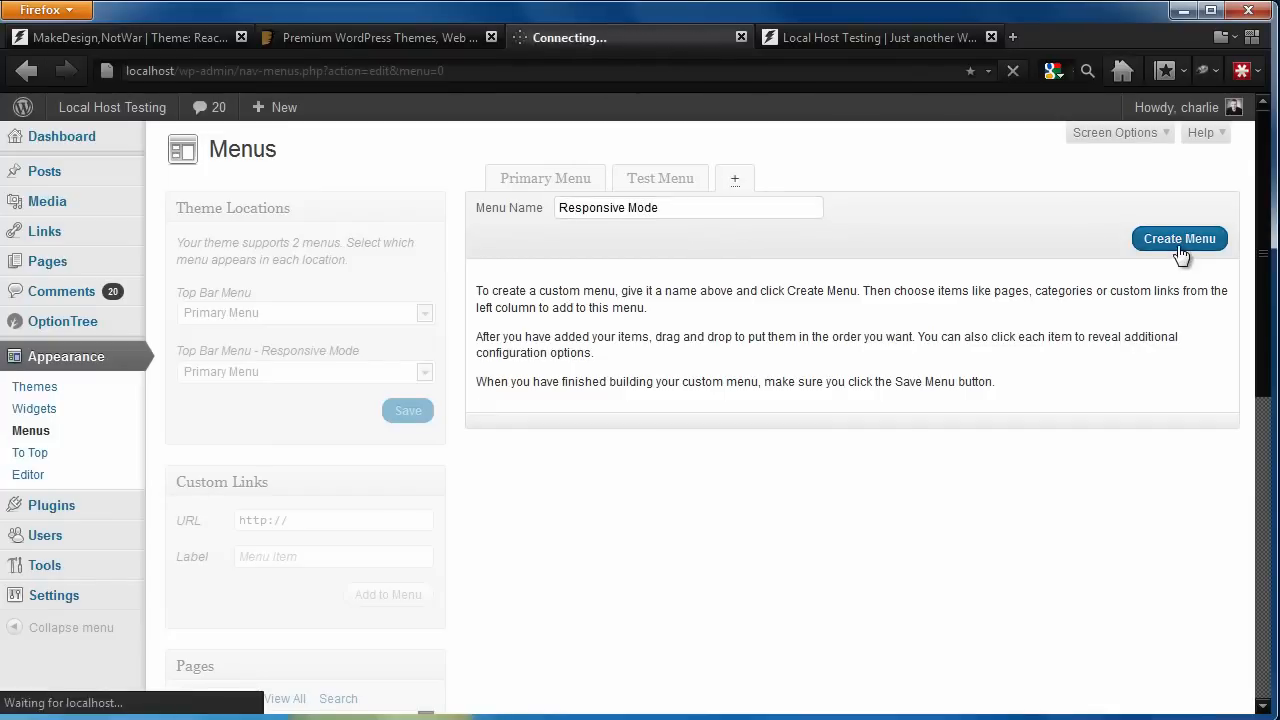
pyautogui.click(1180, 238)
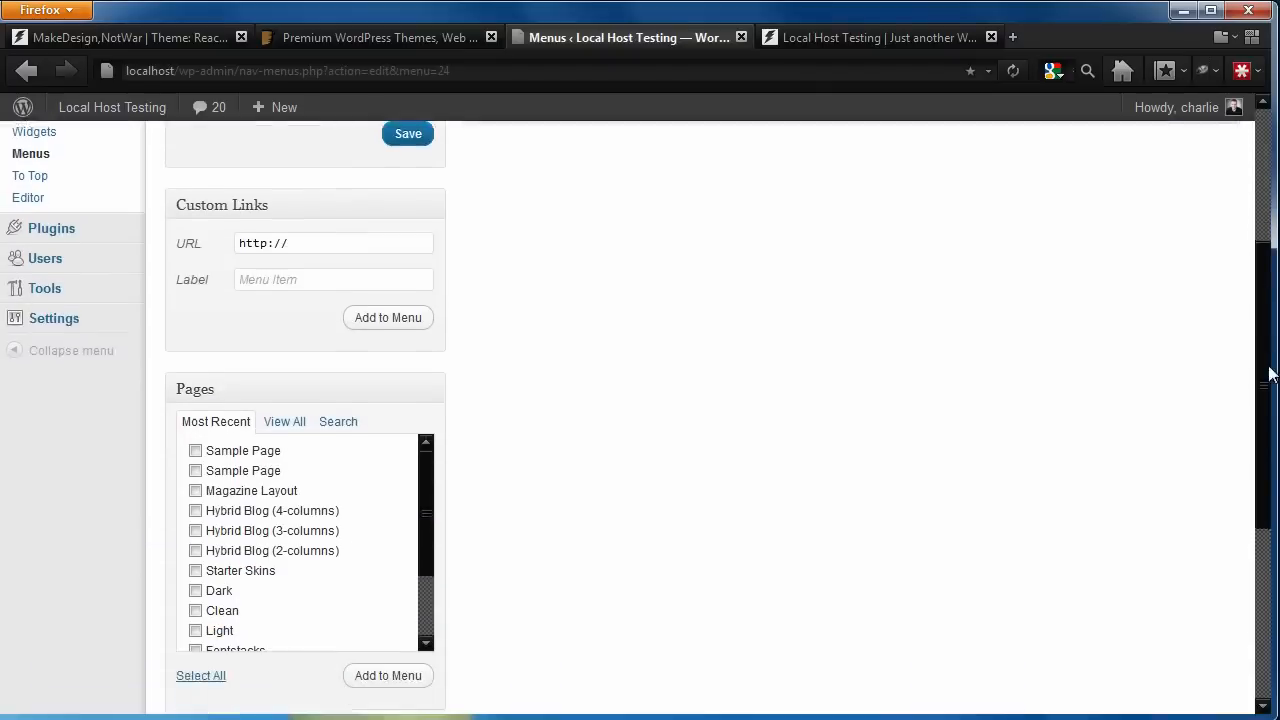
pyautogui.click(284, 384)
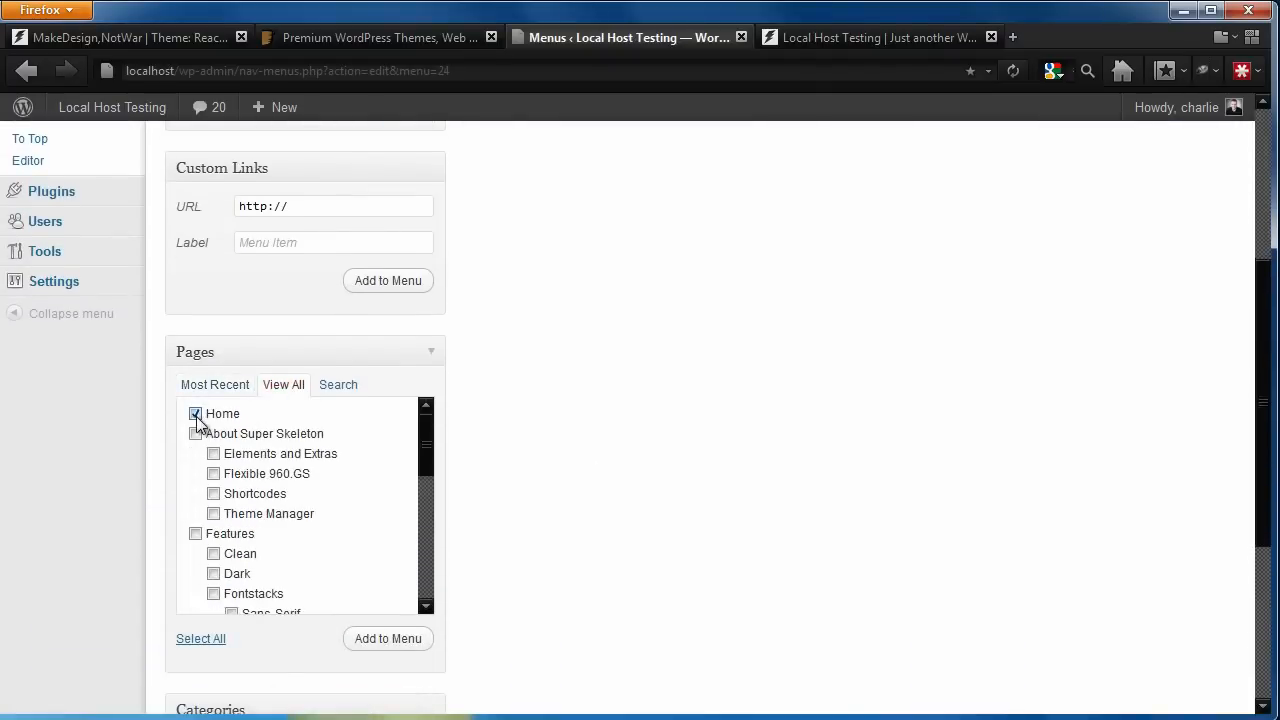
pyautogui.scroll(-3)
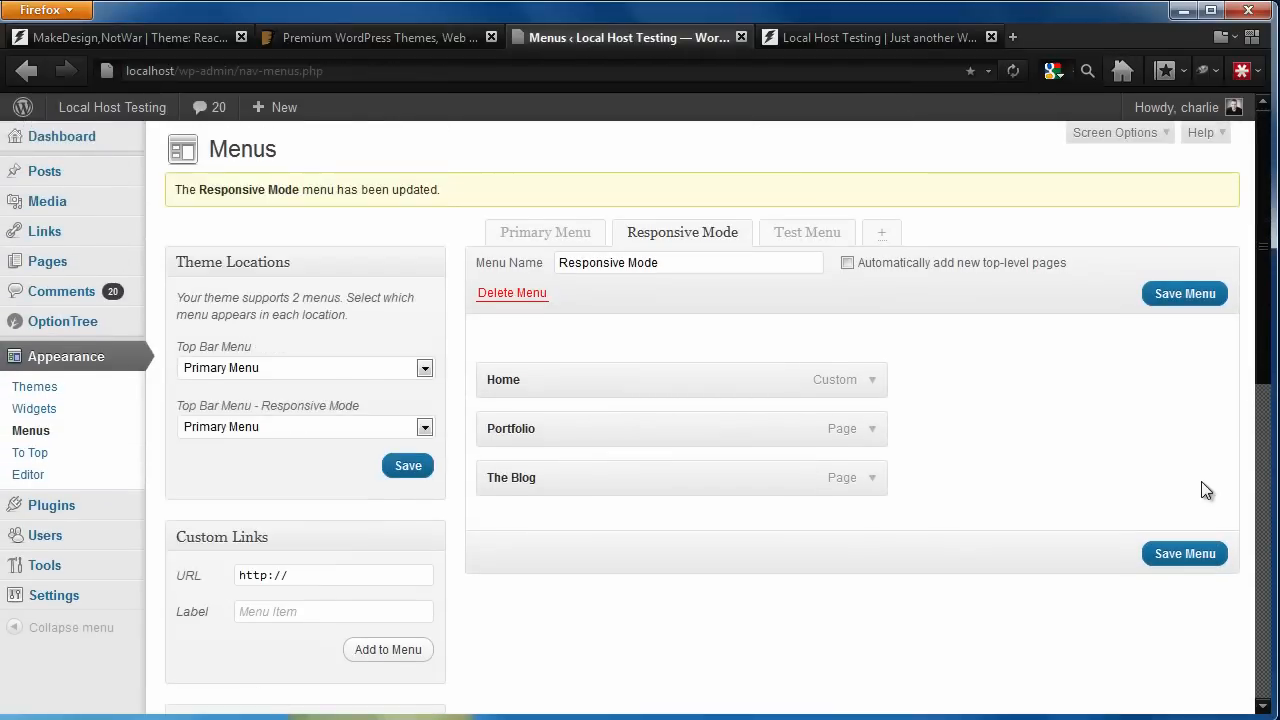
pyautogui.moveTo(492, 466)
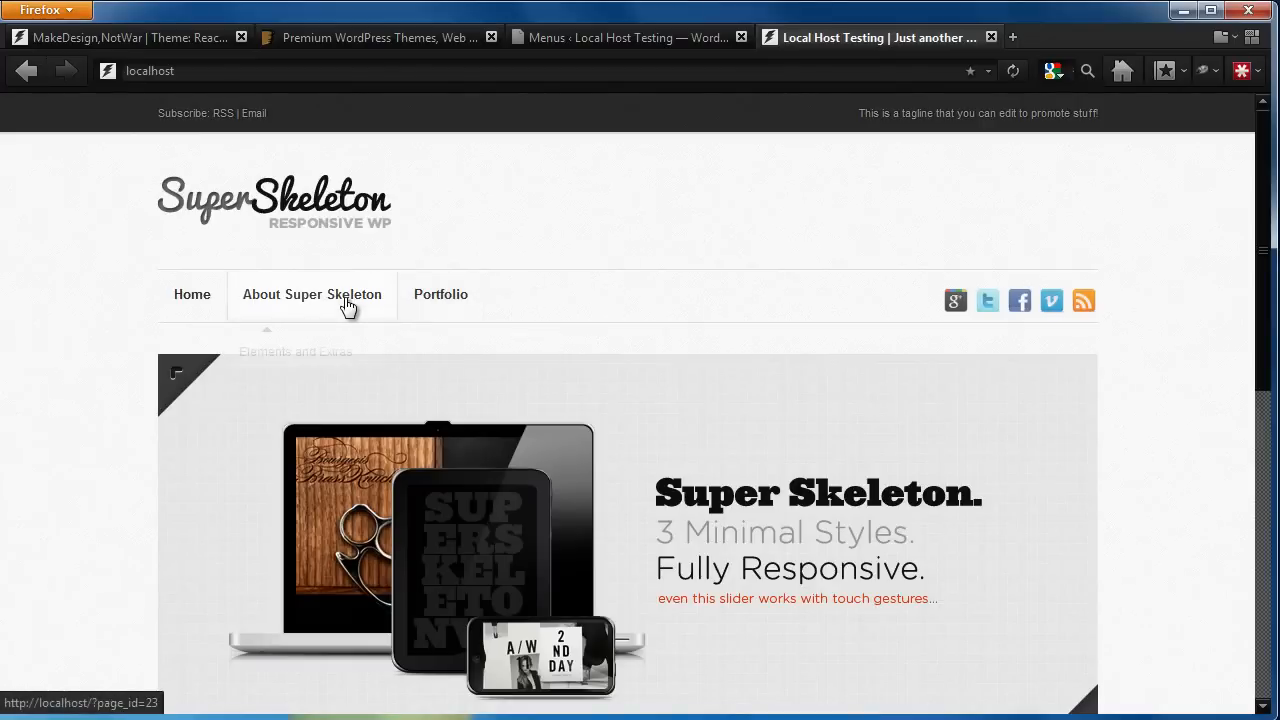
# Step: Reveal About Super Skeleton's sub-items, then shrink the window to see the collapsed Navigation list
pyautogui.click(312, 294)
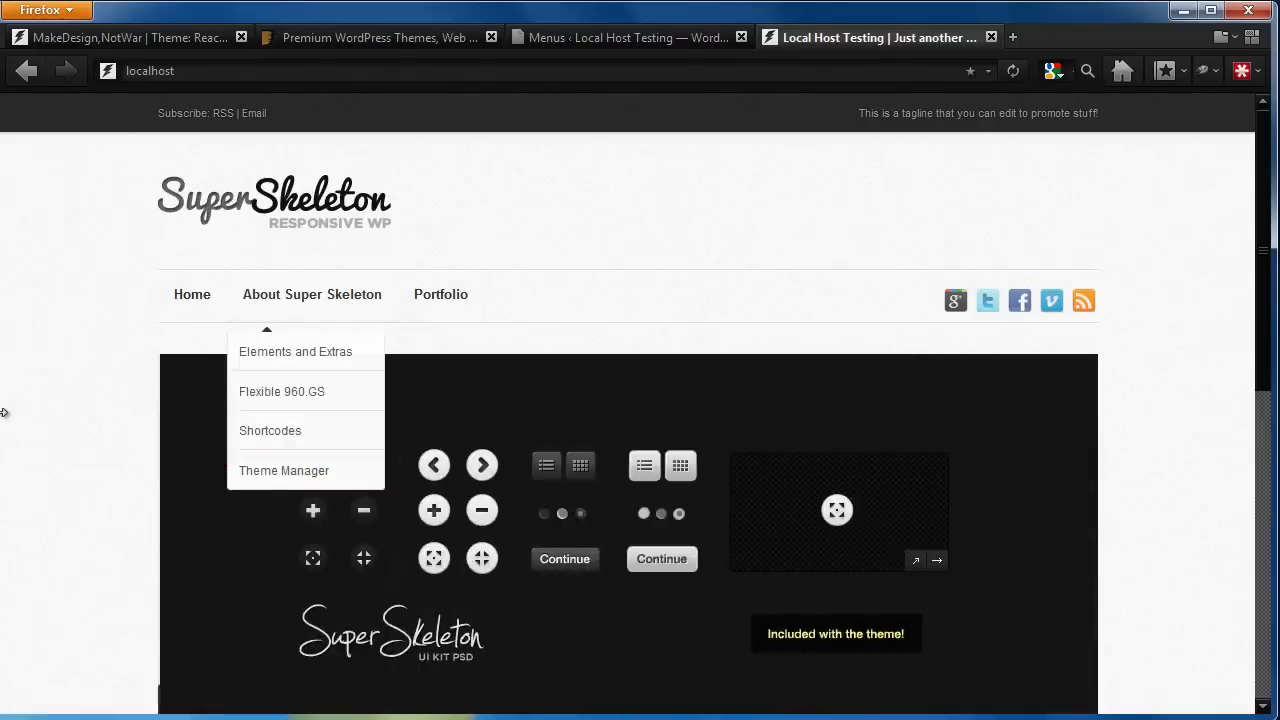
pyautogui.click(1226, 10)
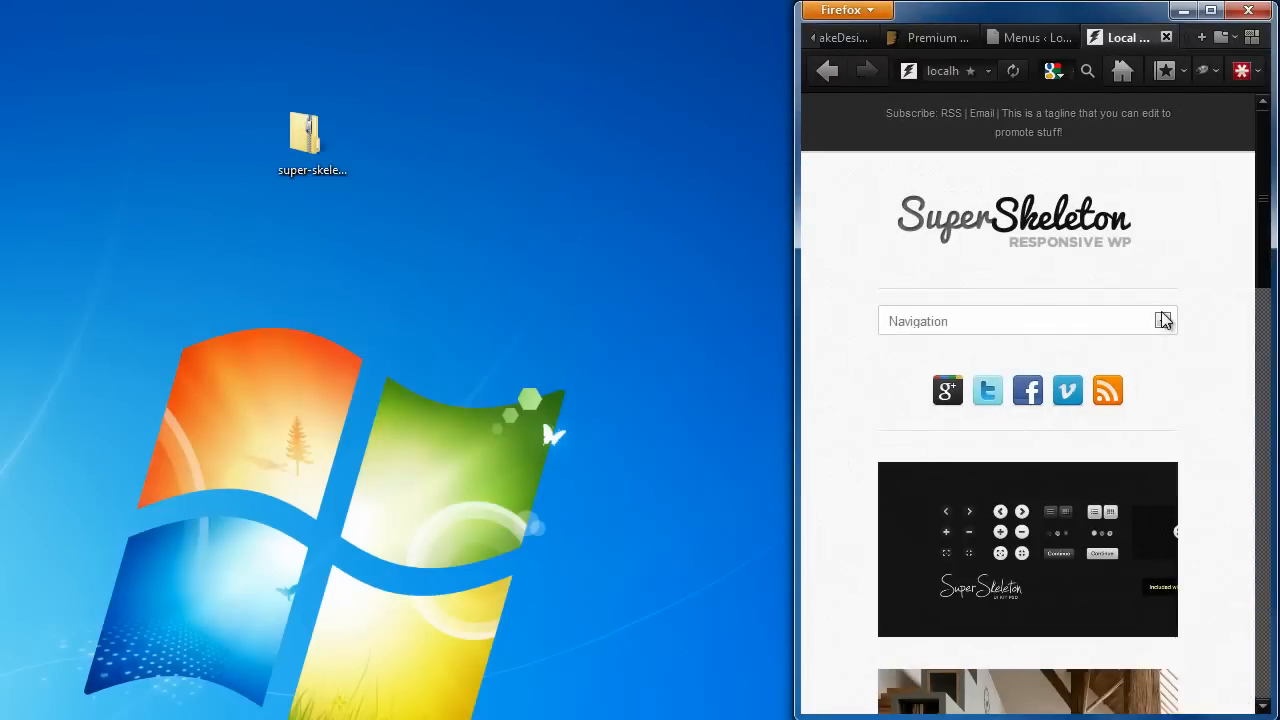